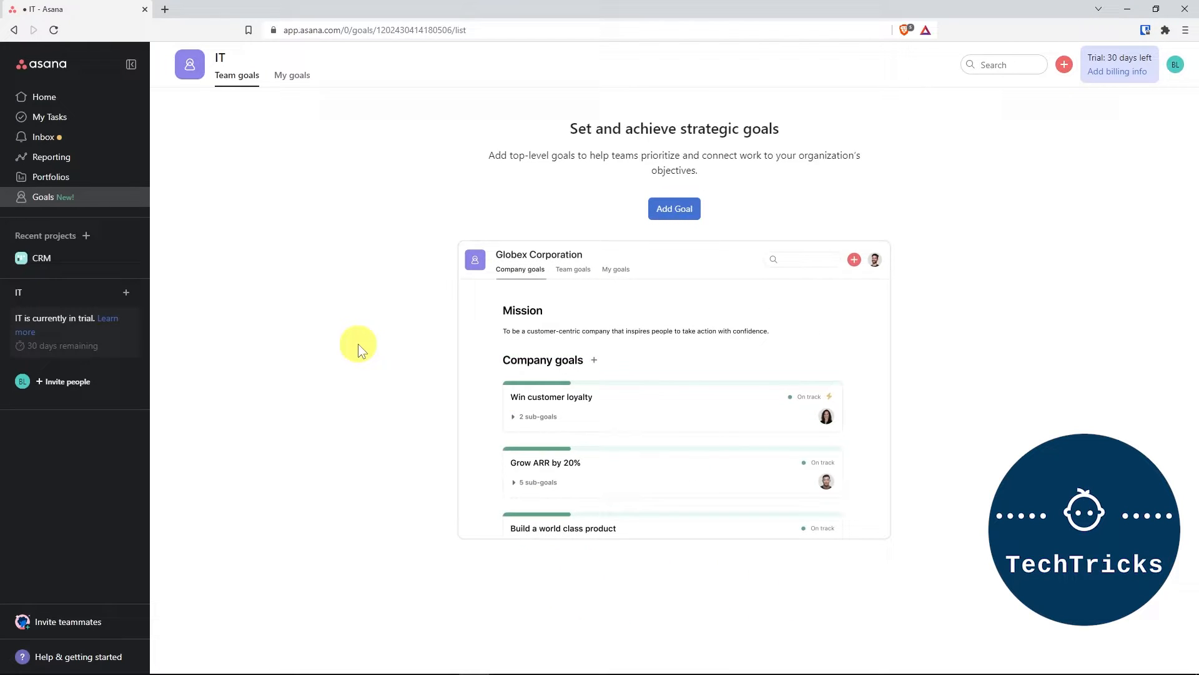
- From the Home page, open My Settings through the profile avatar menu
left_click(552, 396)
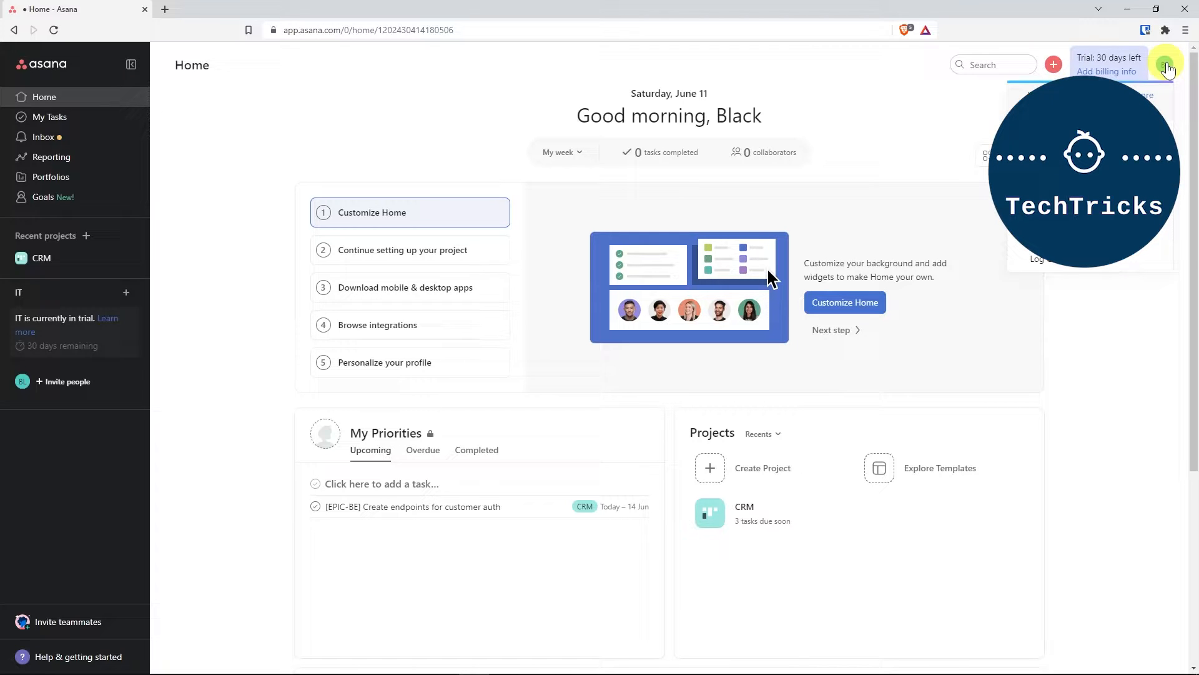
left_click(1165, 65)
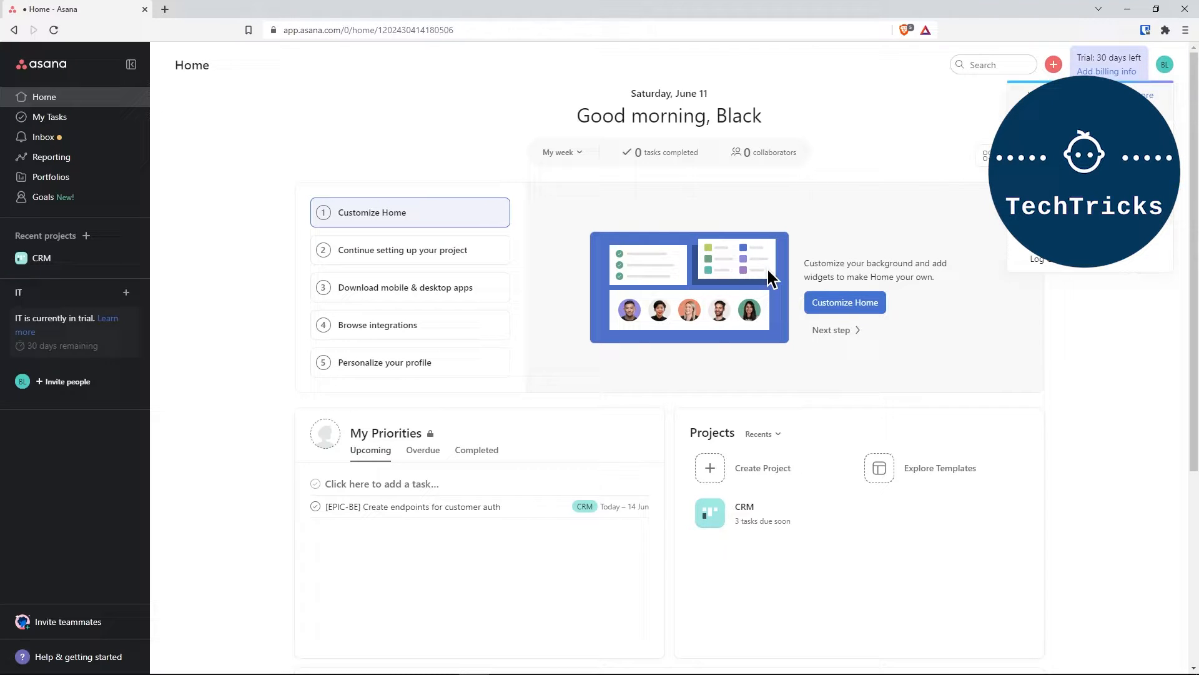
left_click(1163, 65)
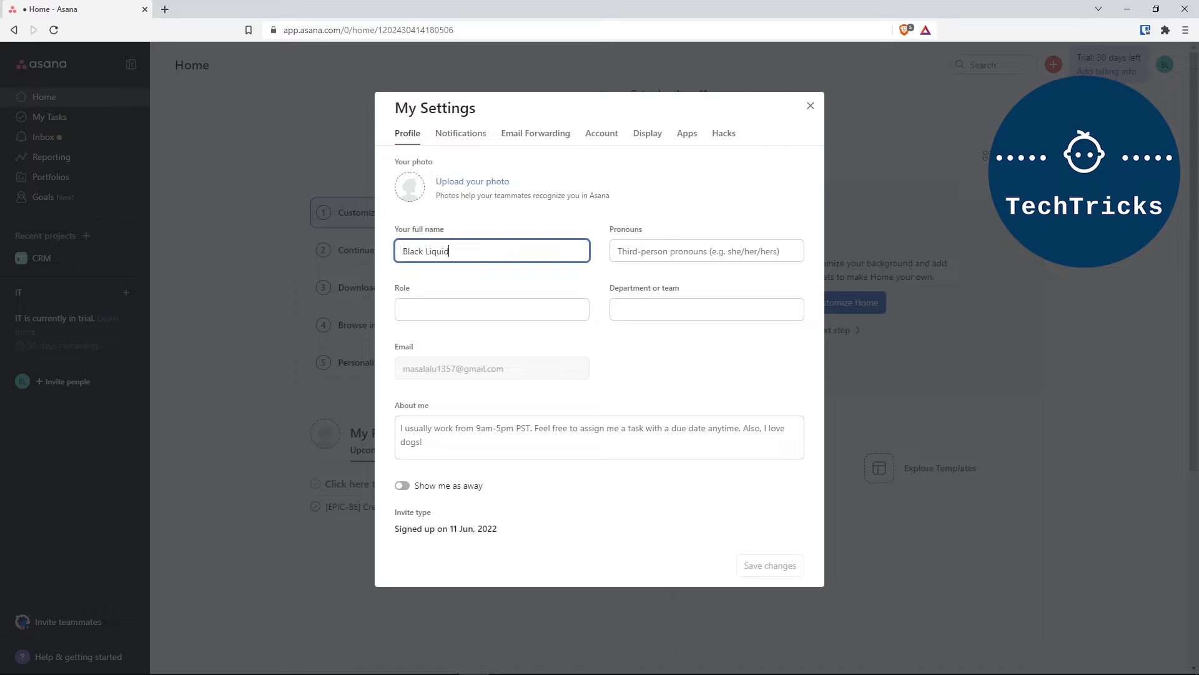
- Set the Display language to 繁體中文 (Traditional Chinese), then save and reload Asana
left_click(647, 133)
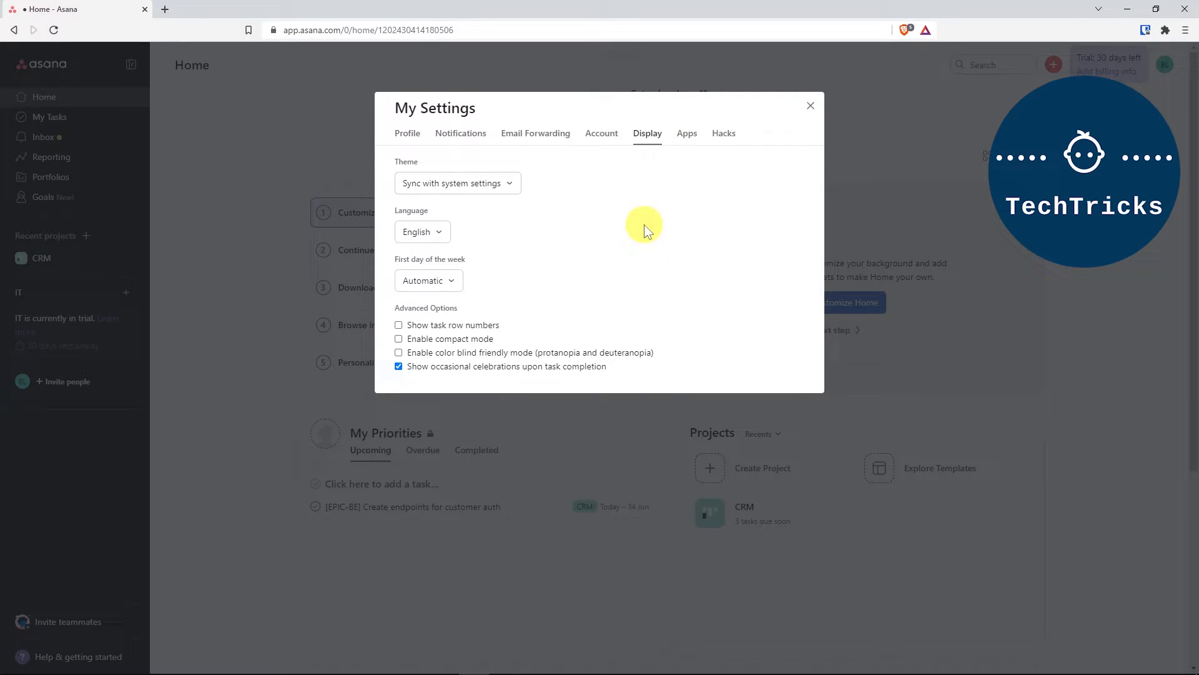
left_click(422, 231)
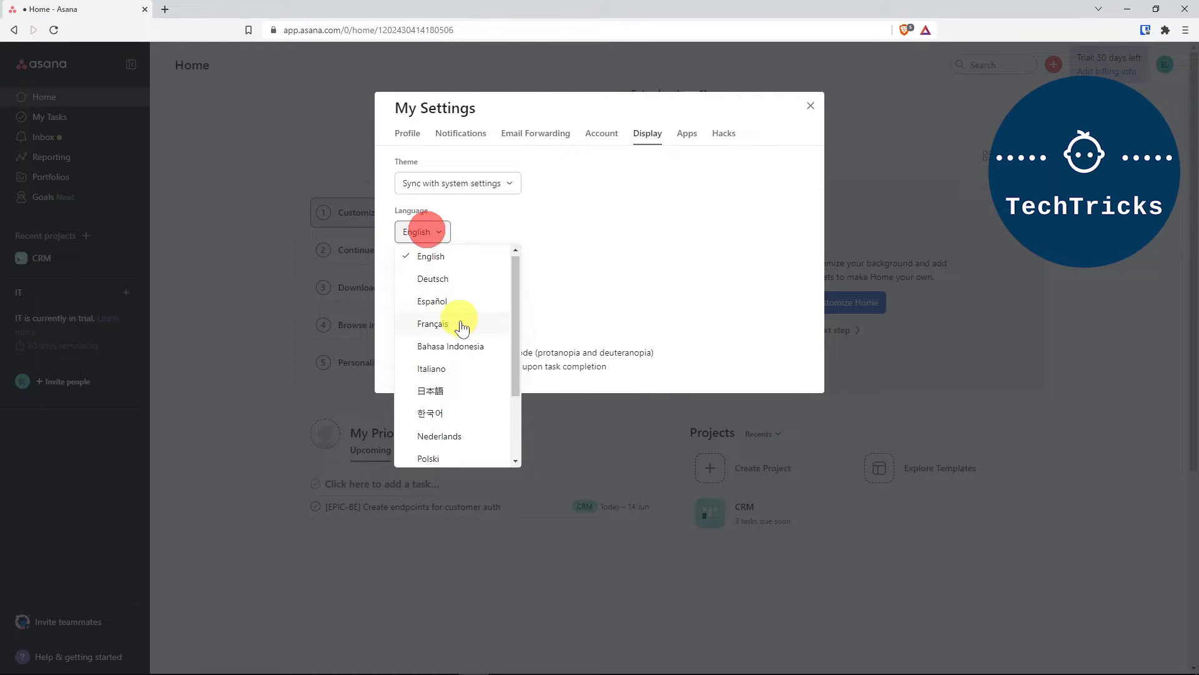
scroll("down", 3)
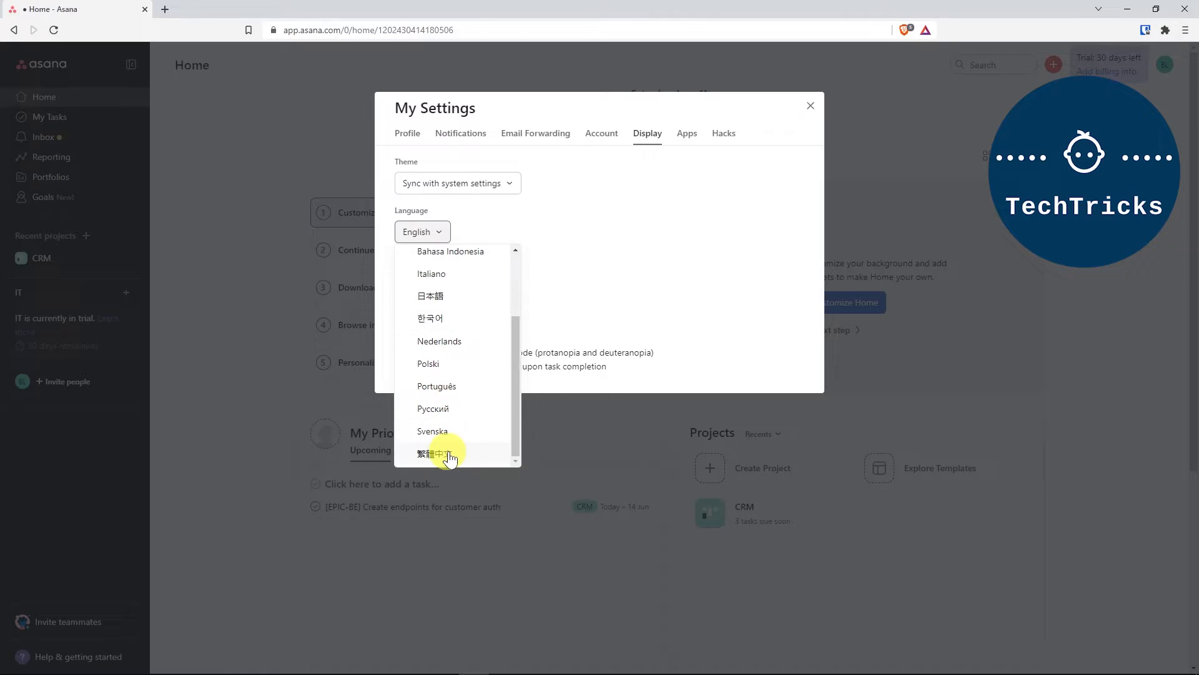
mouse_move(467, 455)
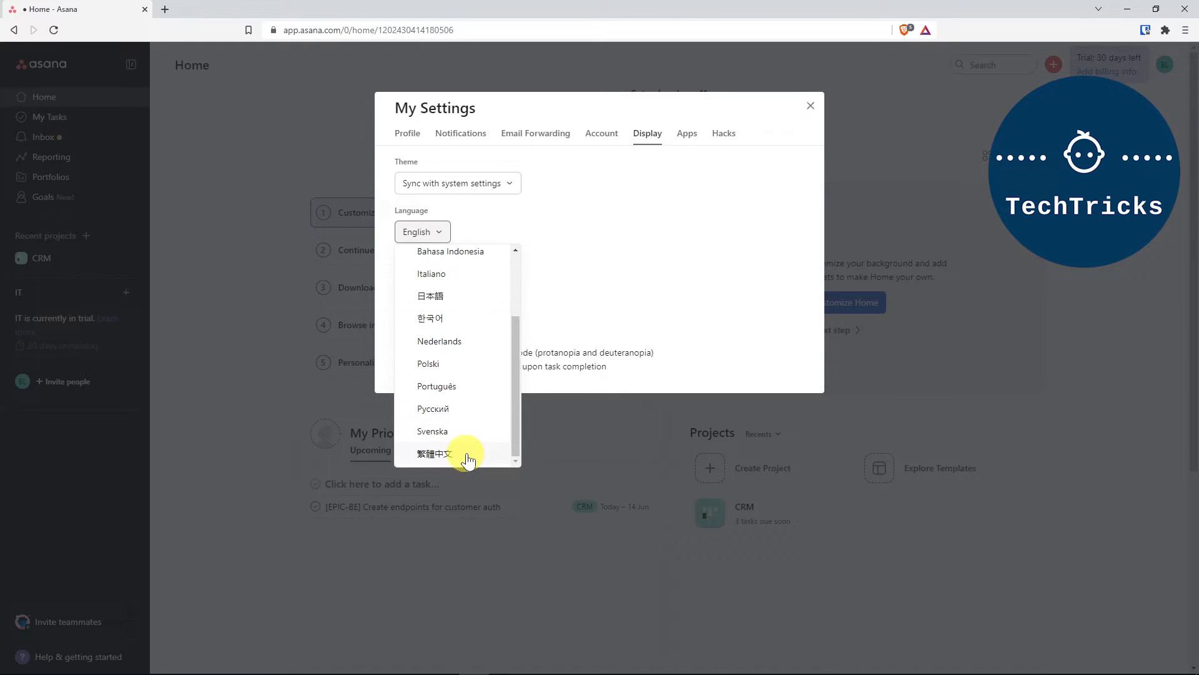
left_click(435, 453)
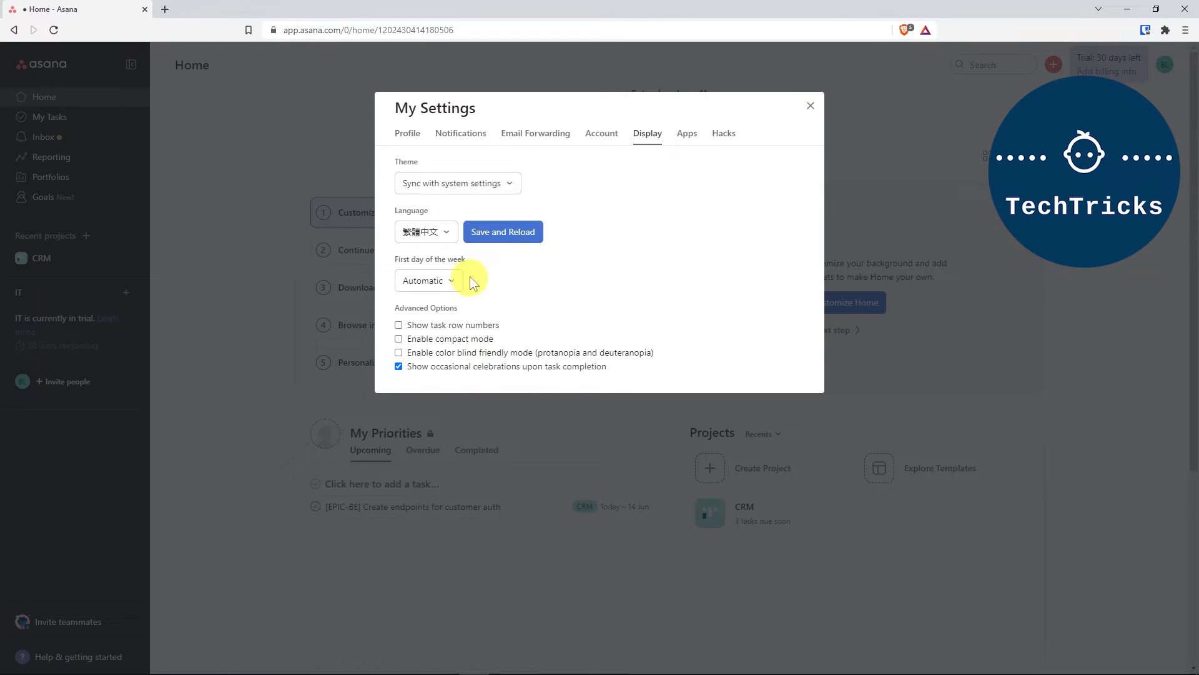
left_click(502, 231)
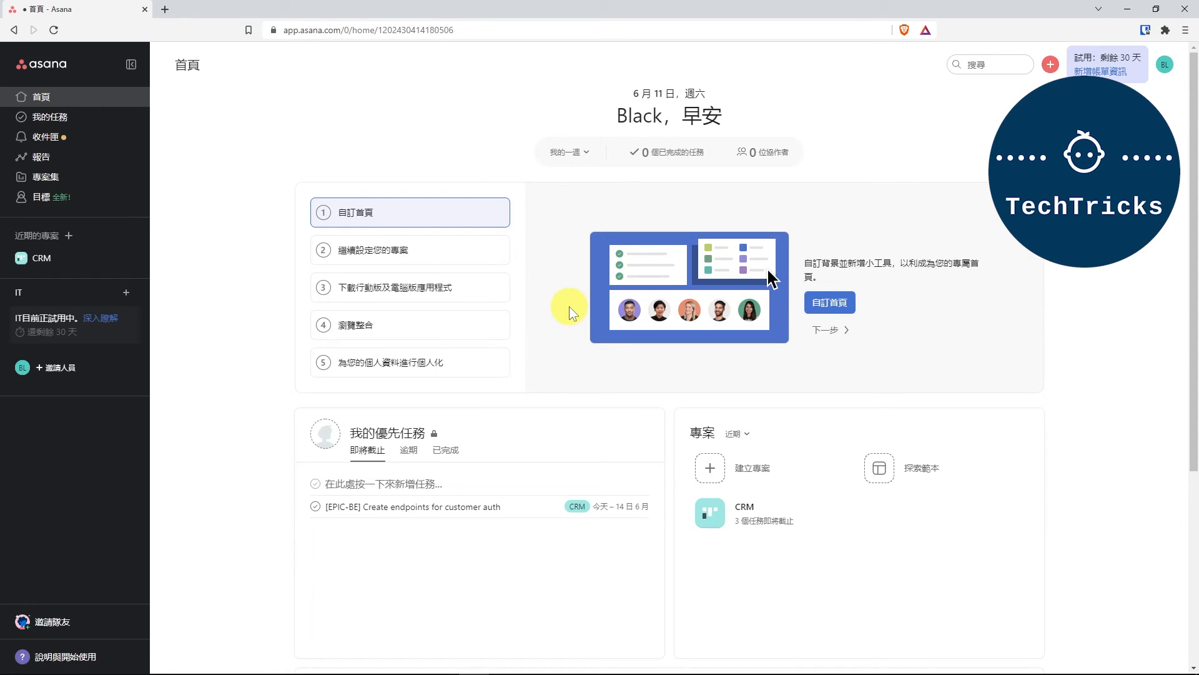
mouse_move(575, 313)
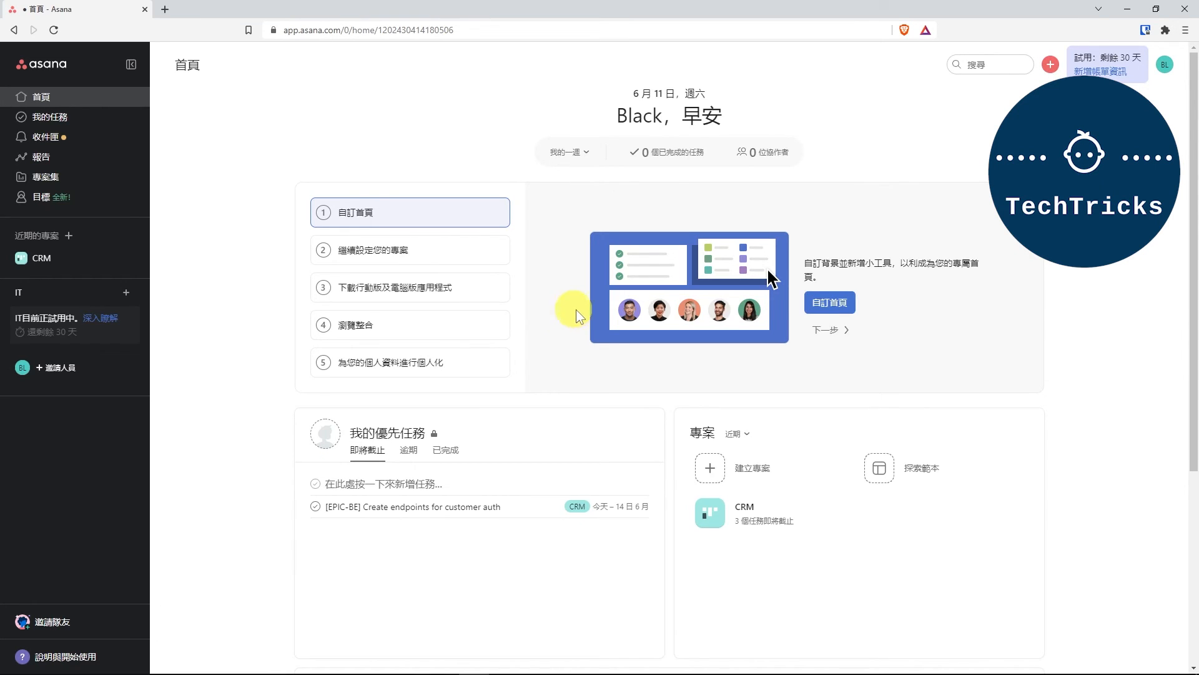